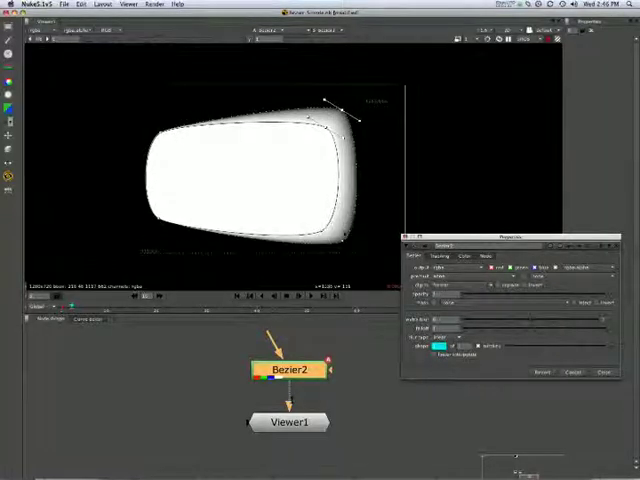
# - Show the list of filter choices in the Bezier2 properties panel
pyautogui.click(444, 348)
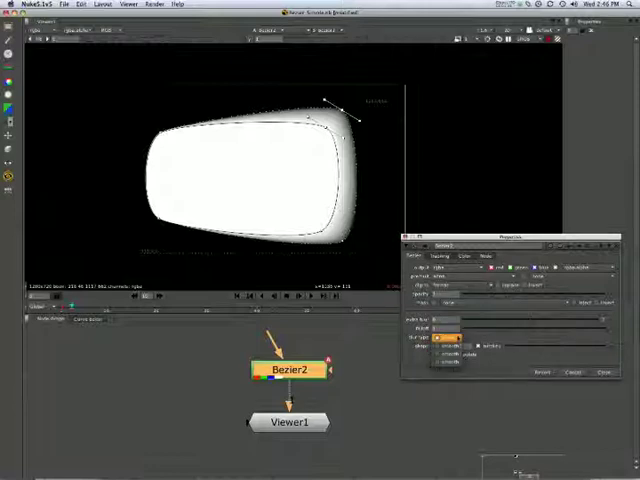